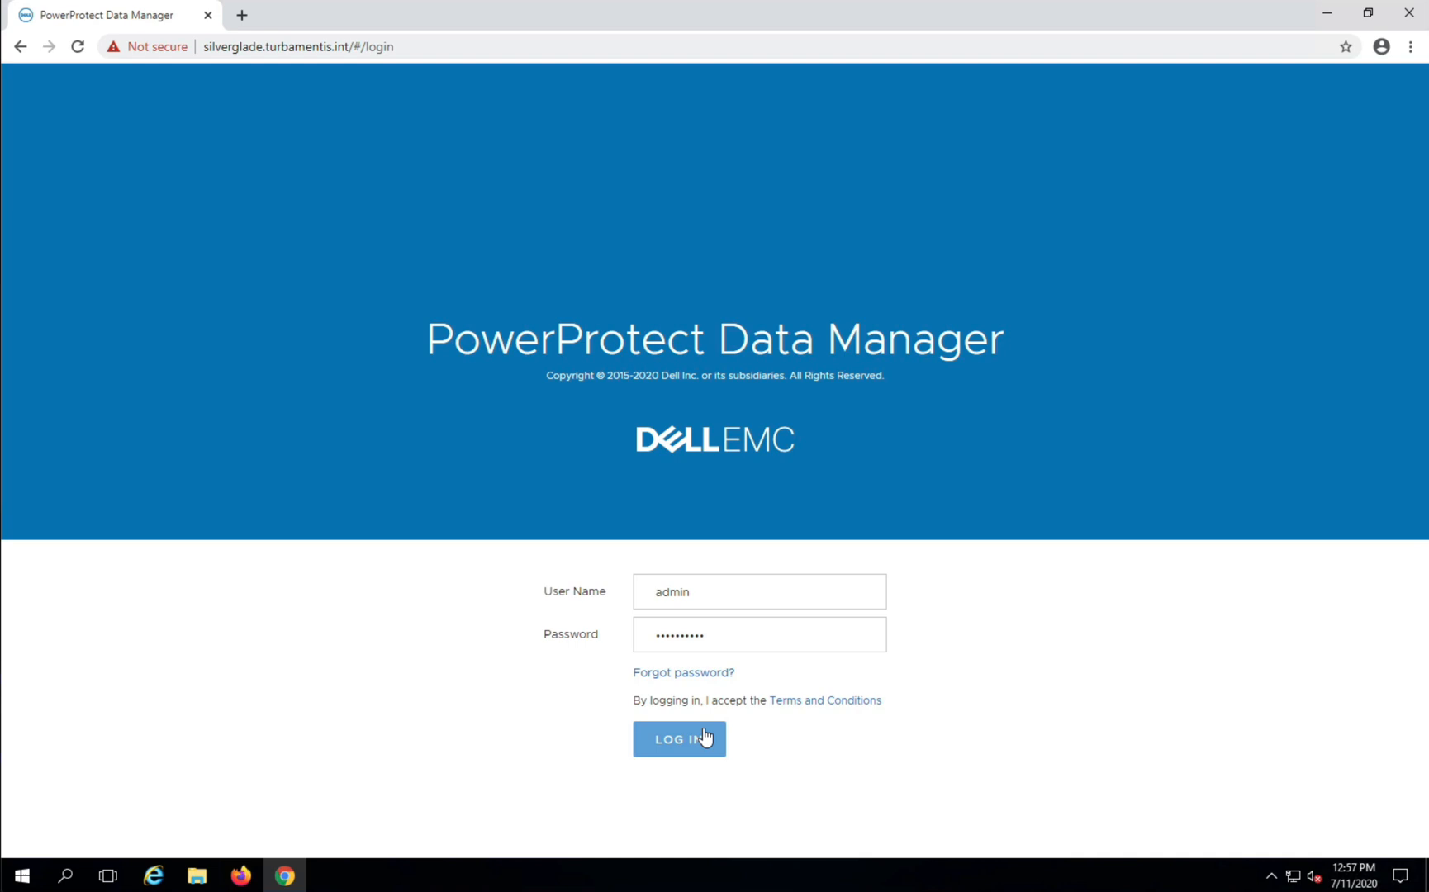
Log in to PowerProtect Data Manager to reach the dashboard.
click(679, 739)
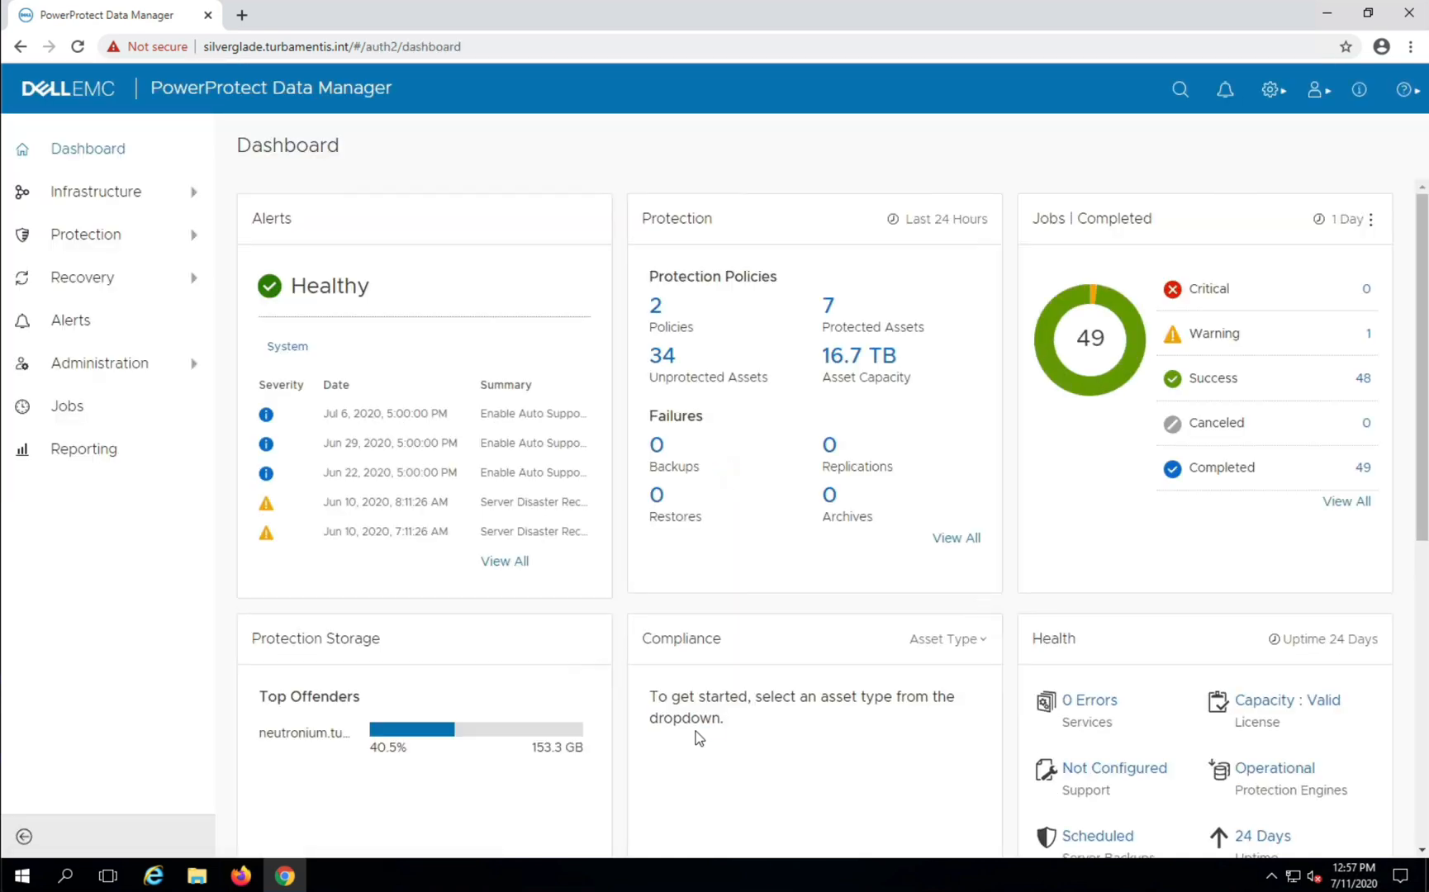
mouse_move(1093, 519)
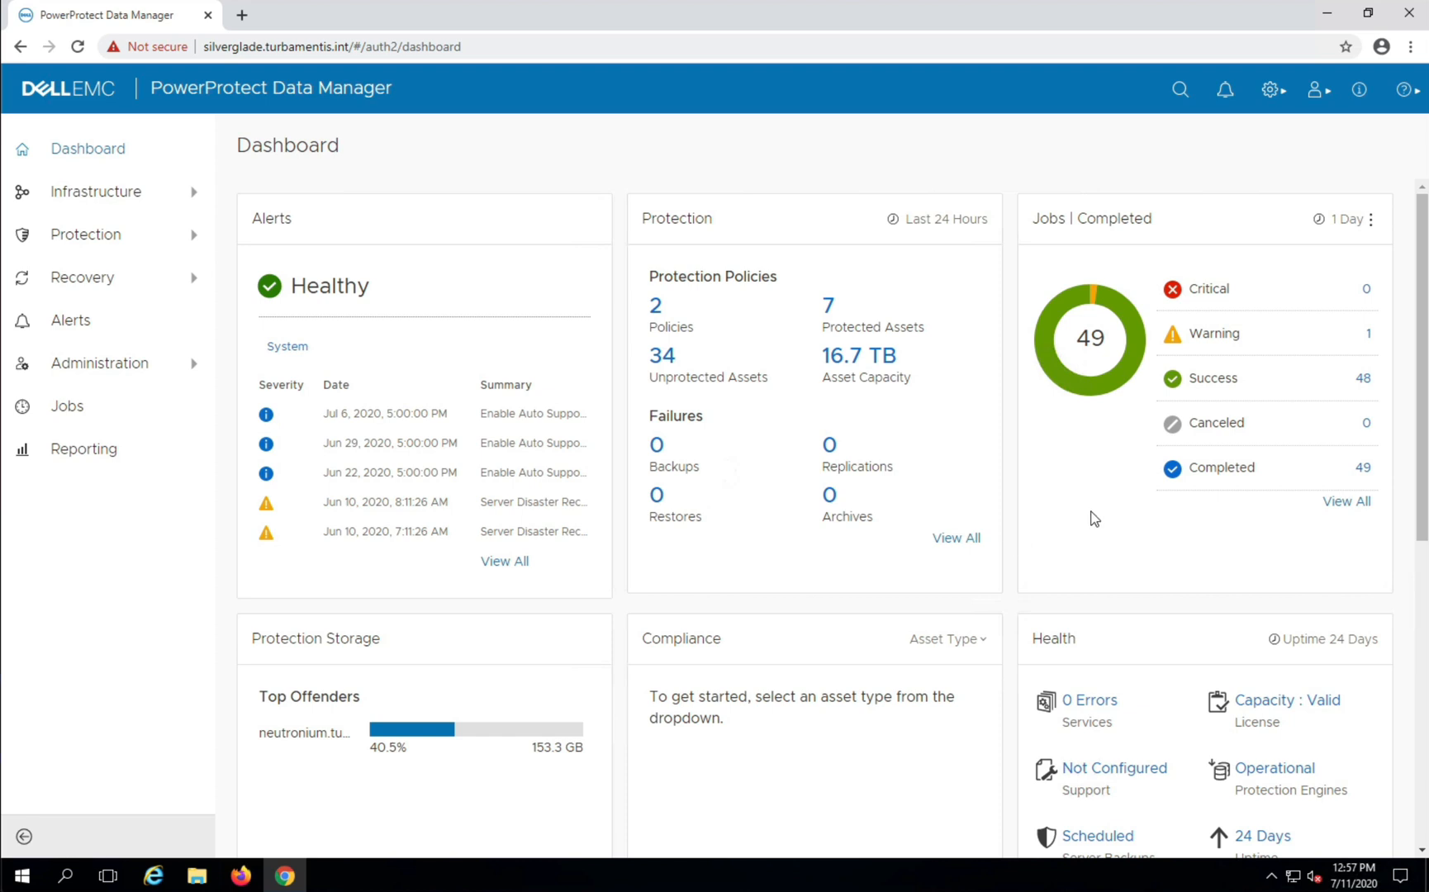
mouse_move(1315, 90)
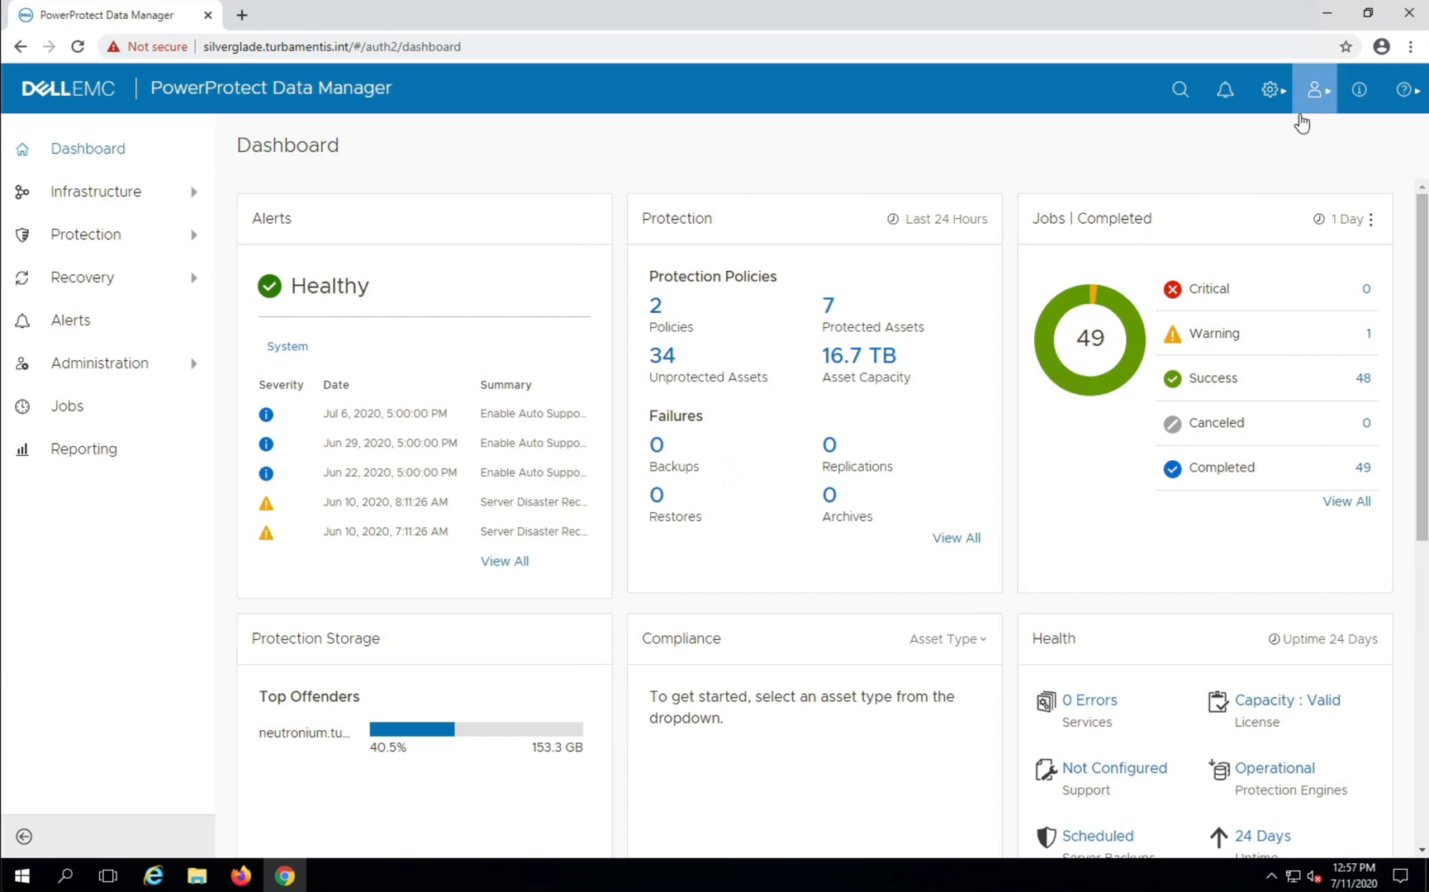
From the gear menu's Upgrade dialog, choose dellemc-ppdm-upgrade-sw-19.5.0-5.pkg from the Desktop.
click(1271, 89)
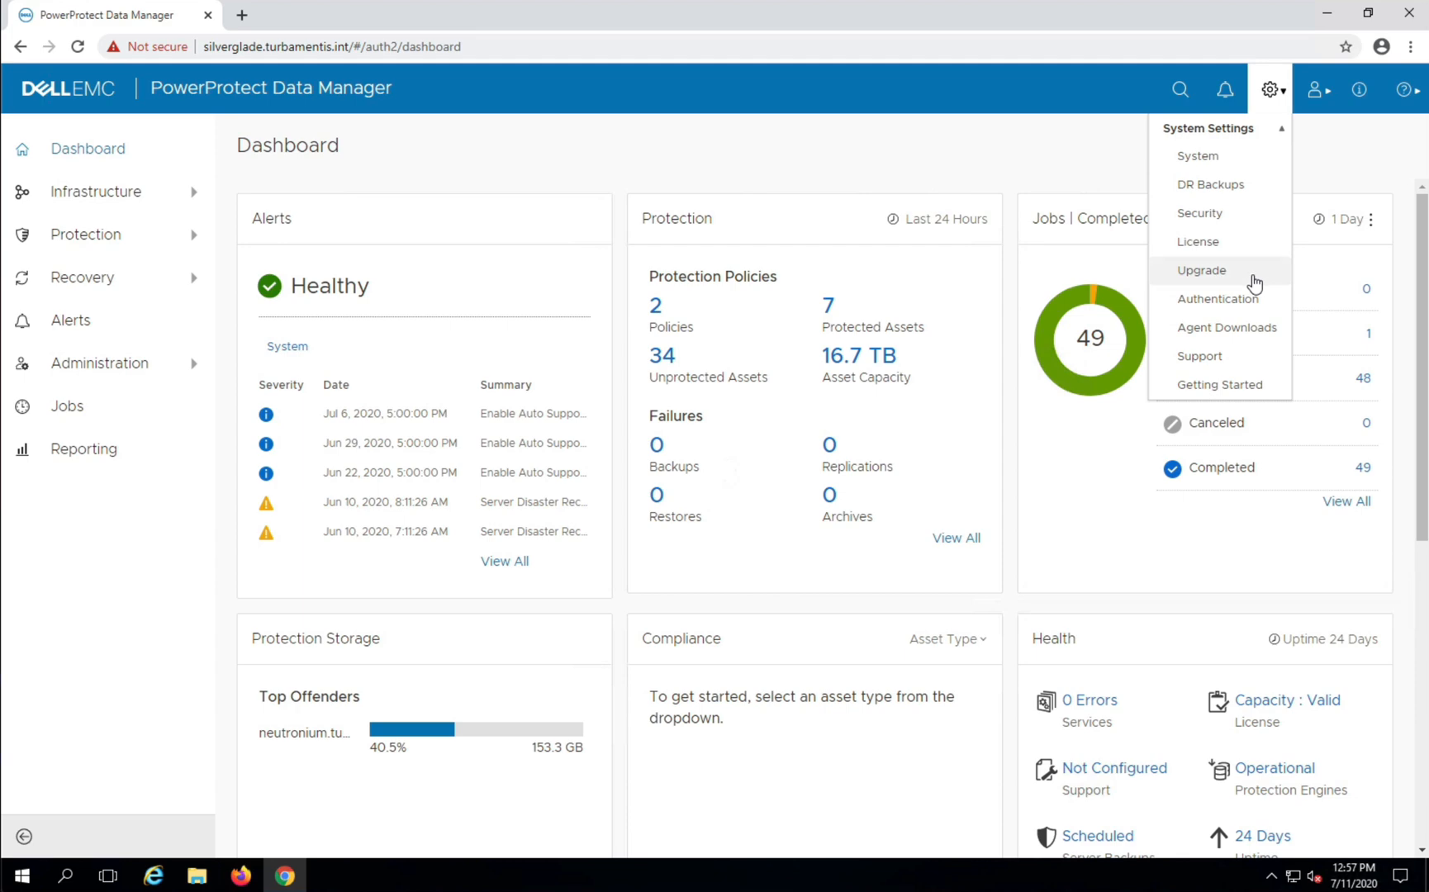
click(1201, 270)
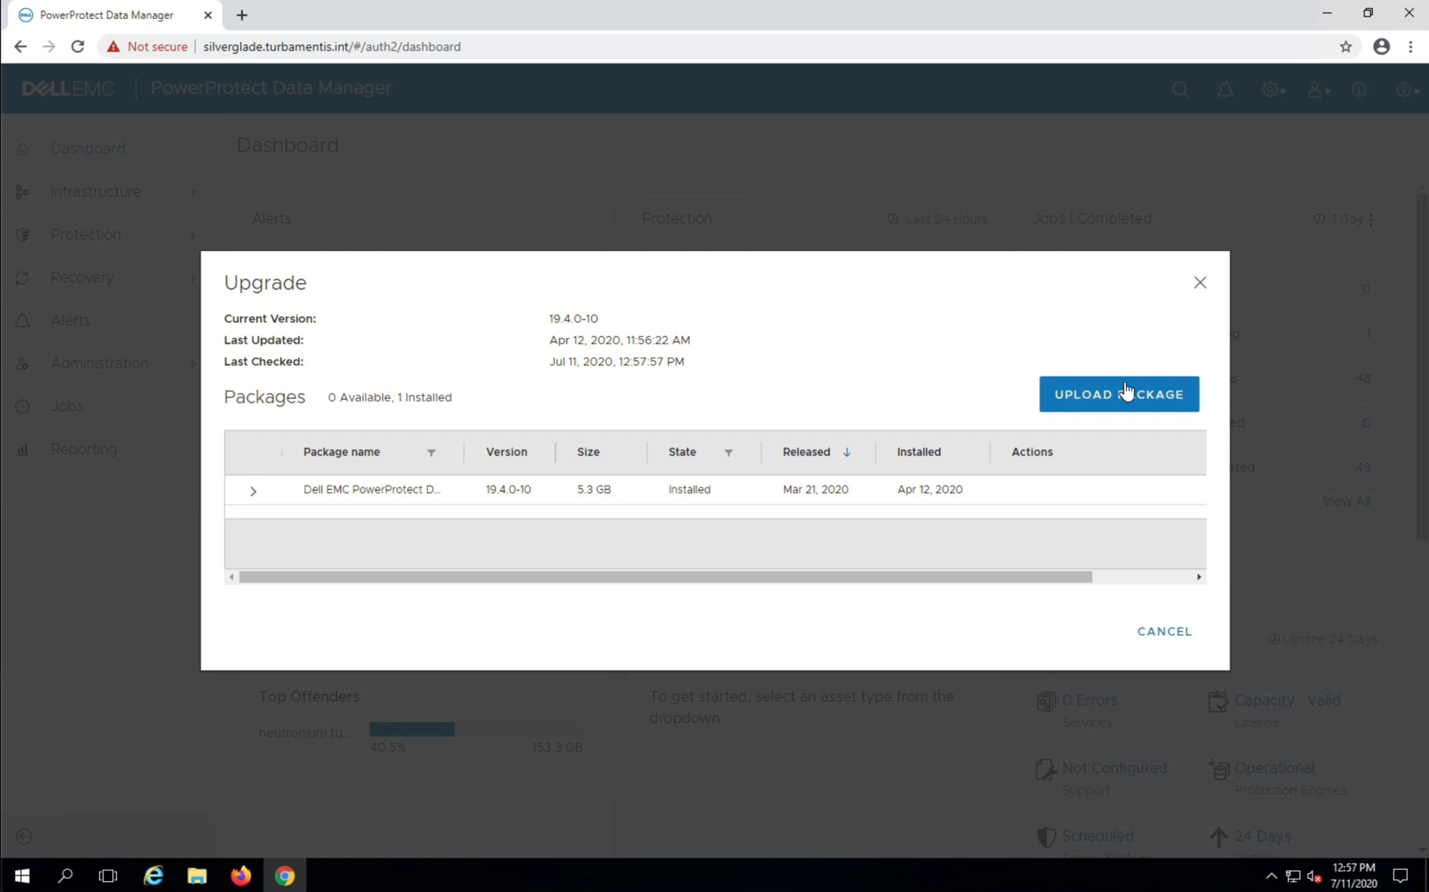
click(1119, 394)
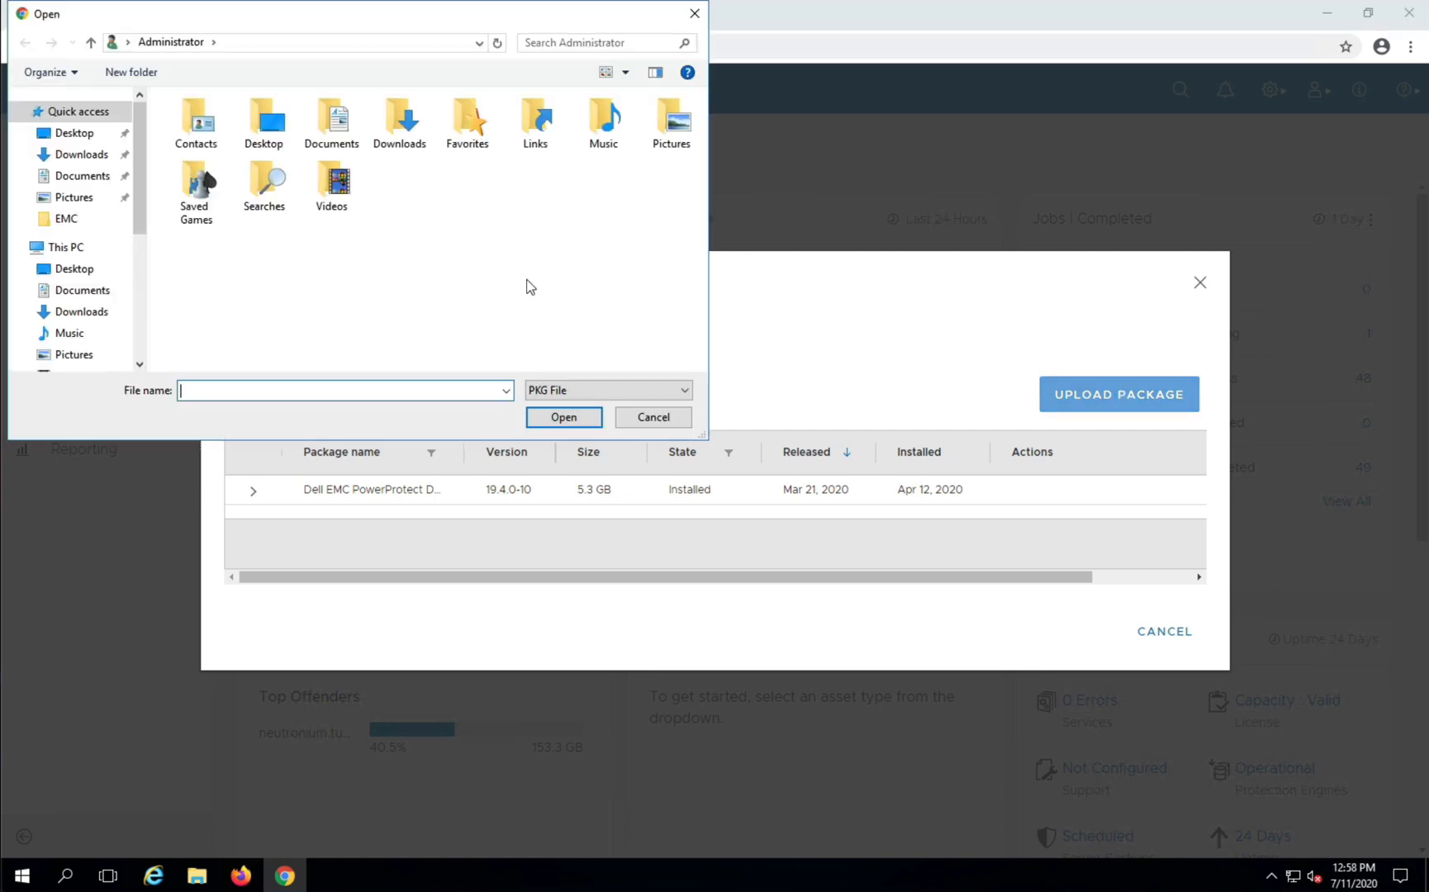
click(73, 133)
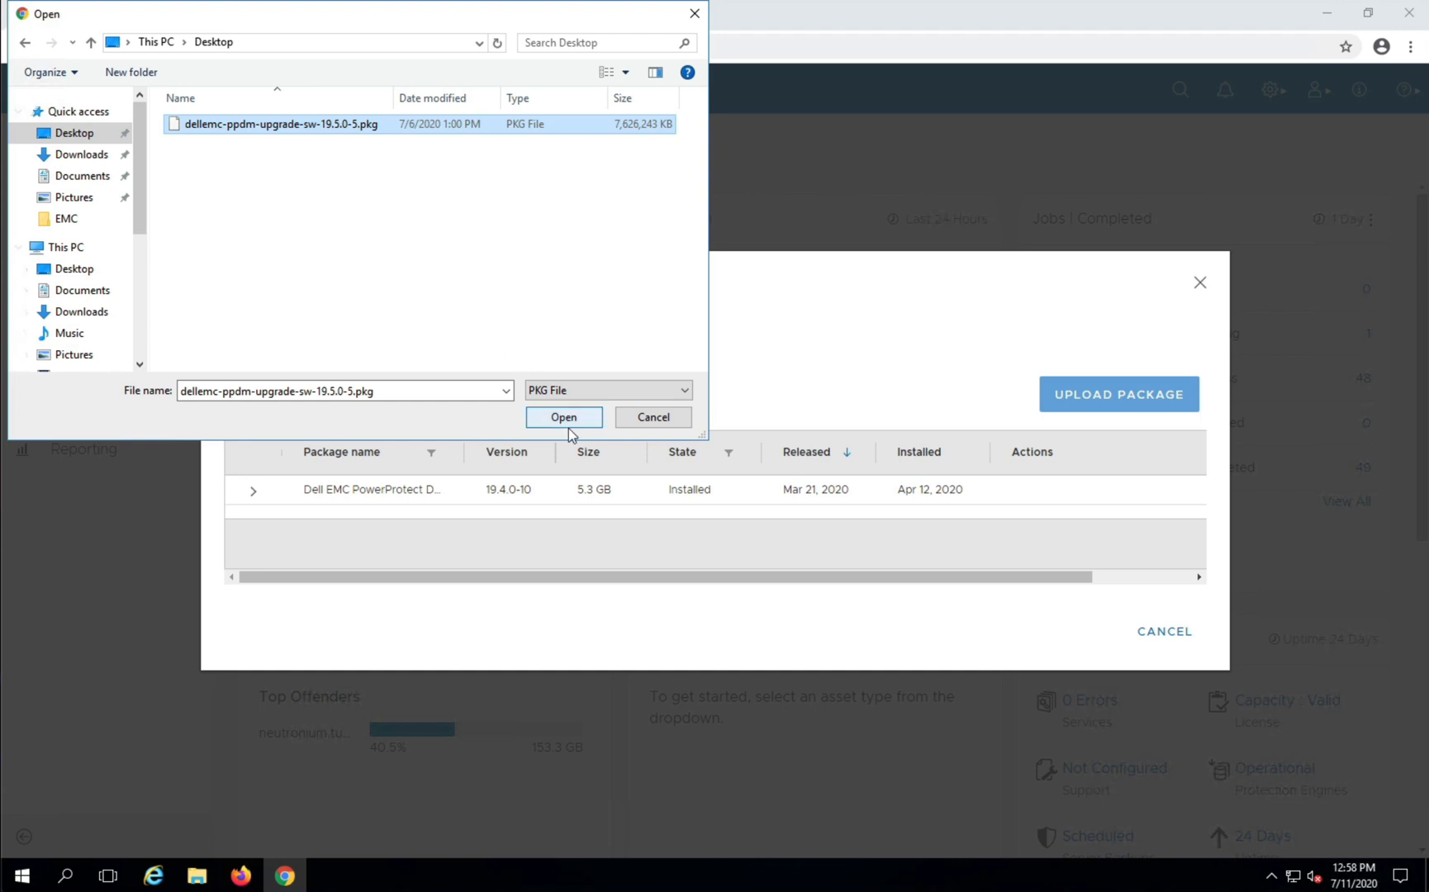
Upload the 19.5.0-5 package and acknowledge the success message.
click(563, 417)
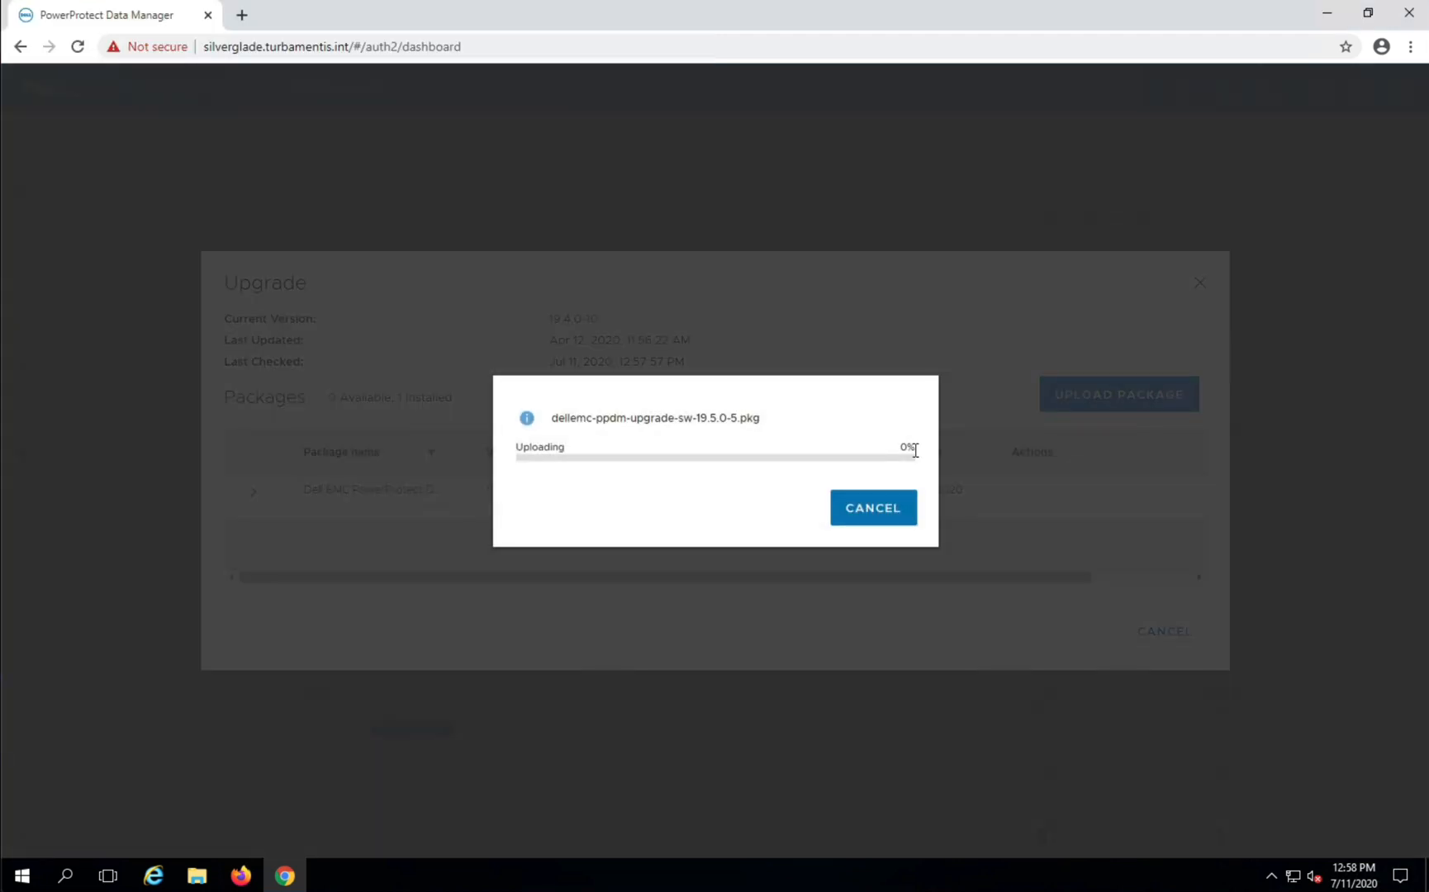
mouse_move(921, 406)
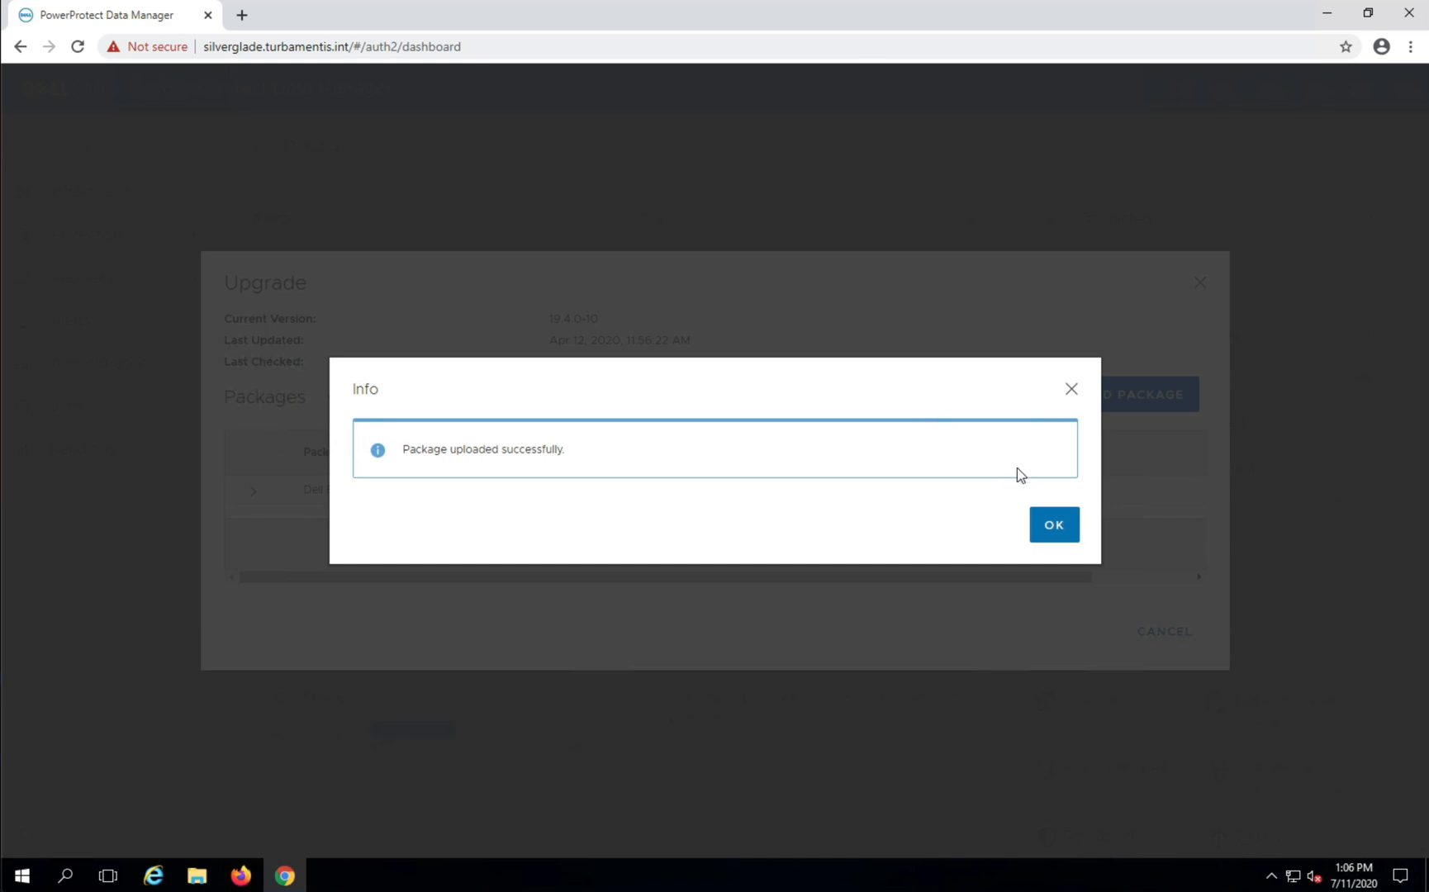
click(1054, 523)
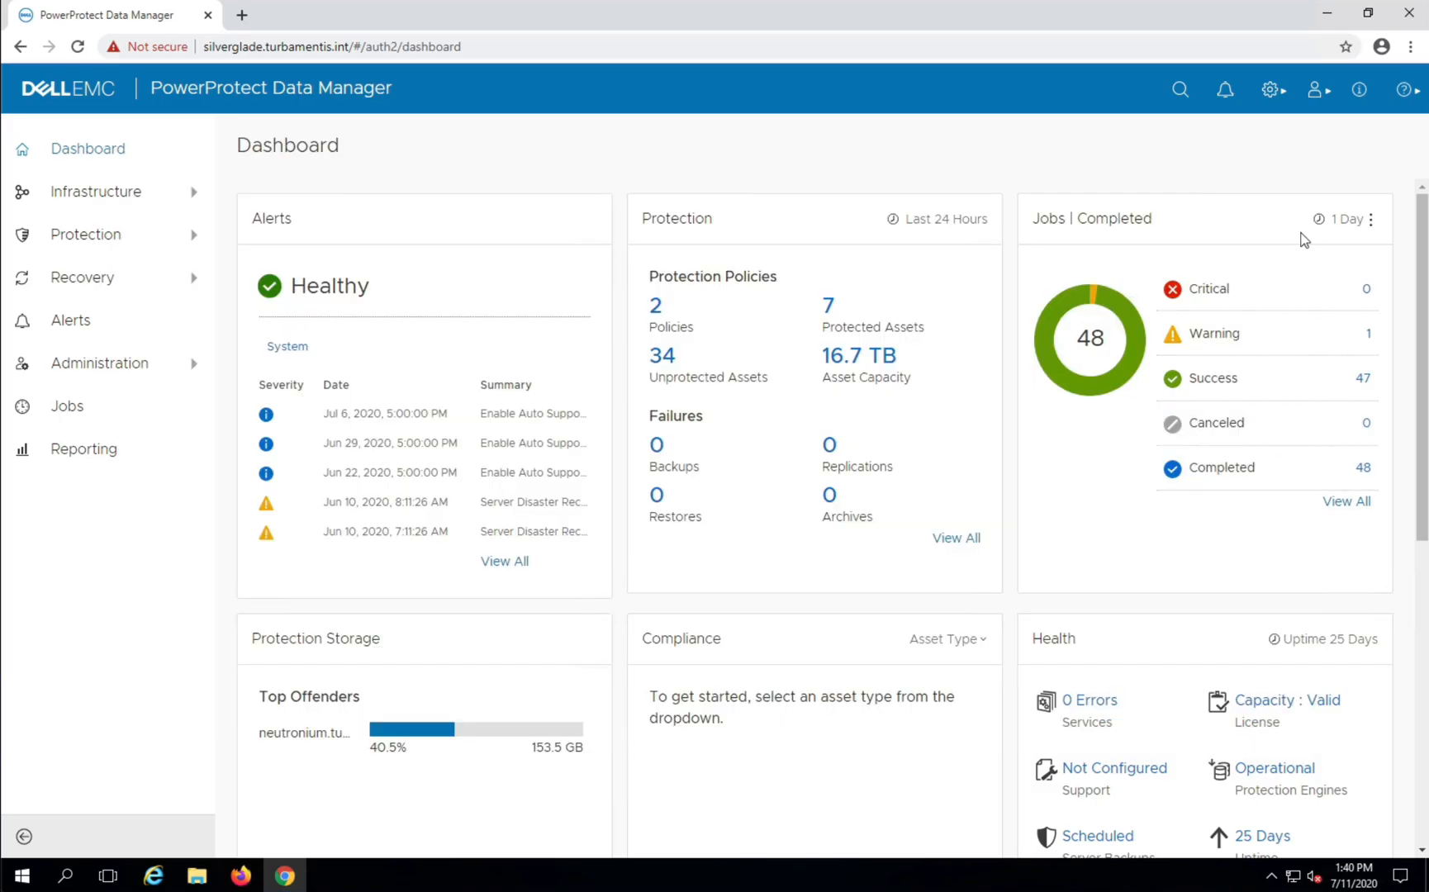
Start the upgrade on the 19.5.0-5 package row from the gear menu's Upgrade page.
click(1271, 89)
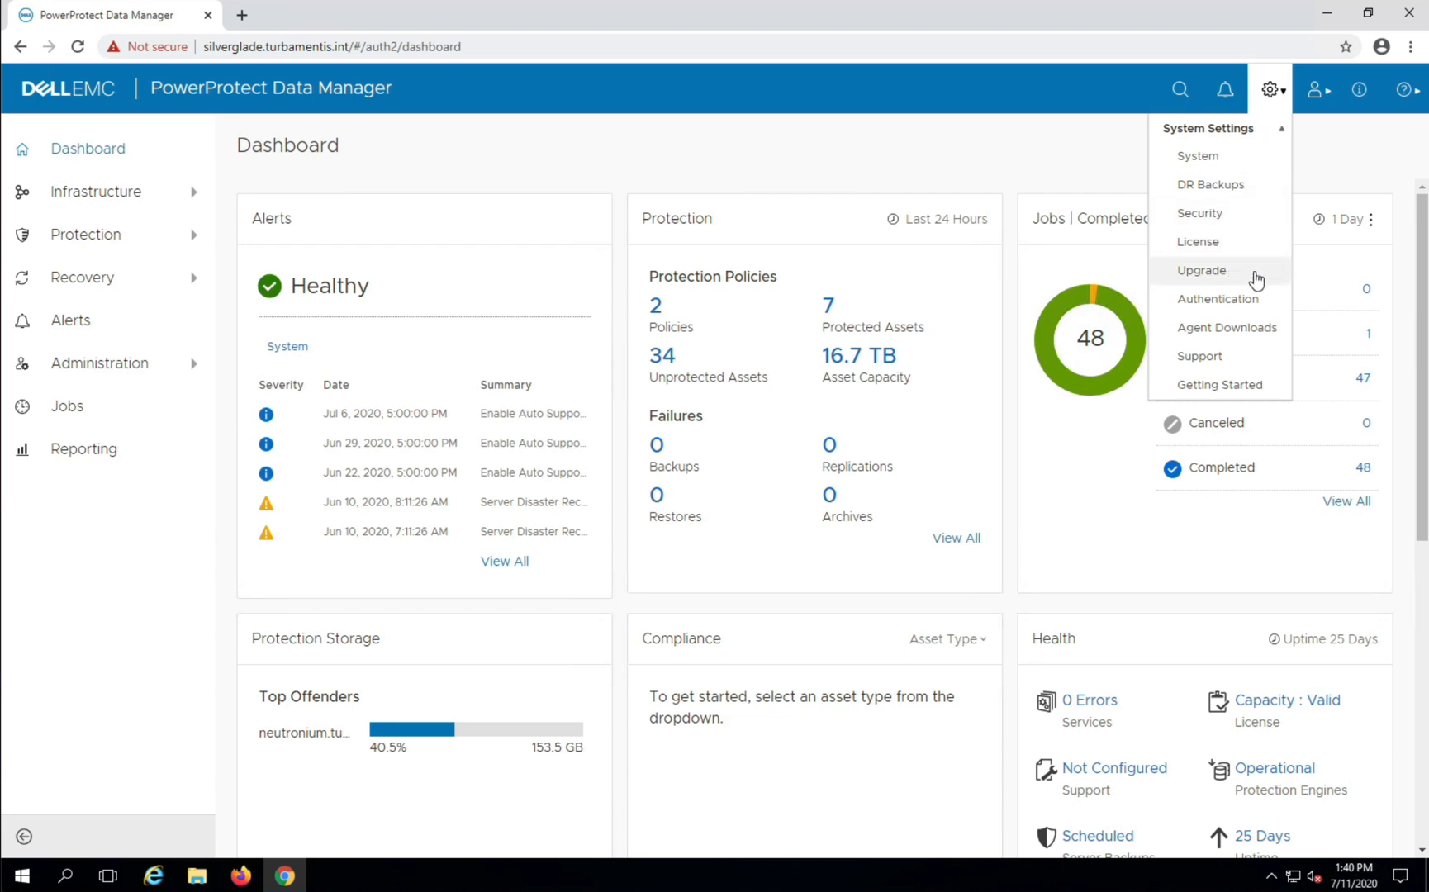
click(1201, 270)
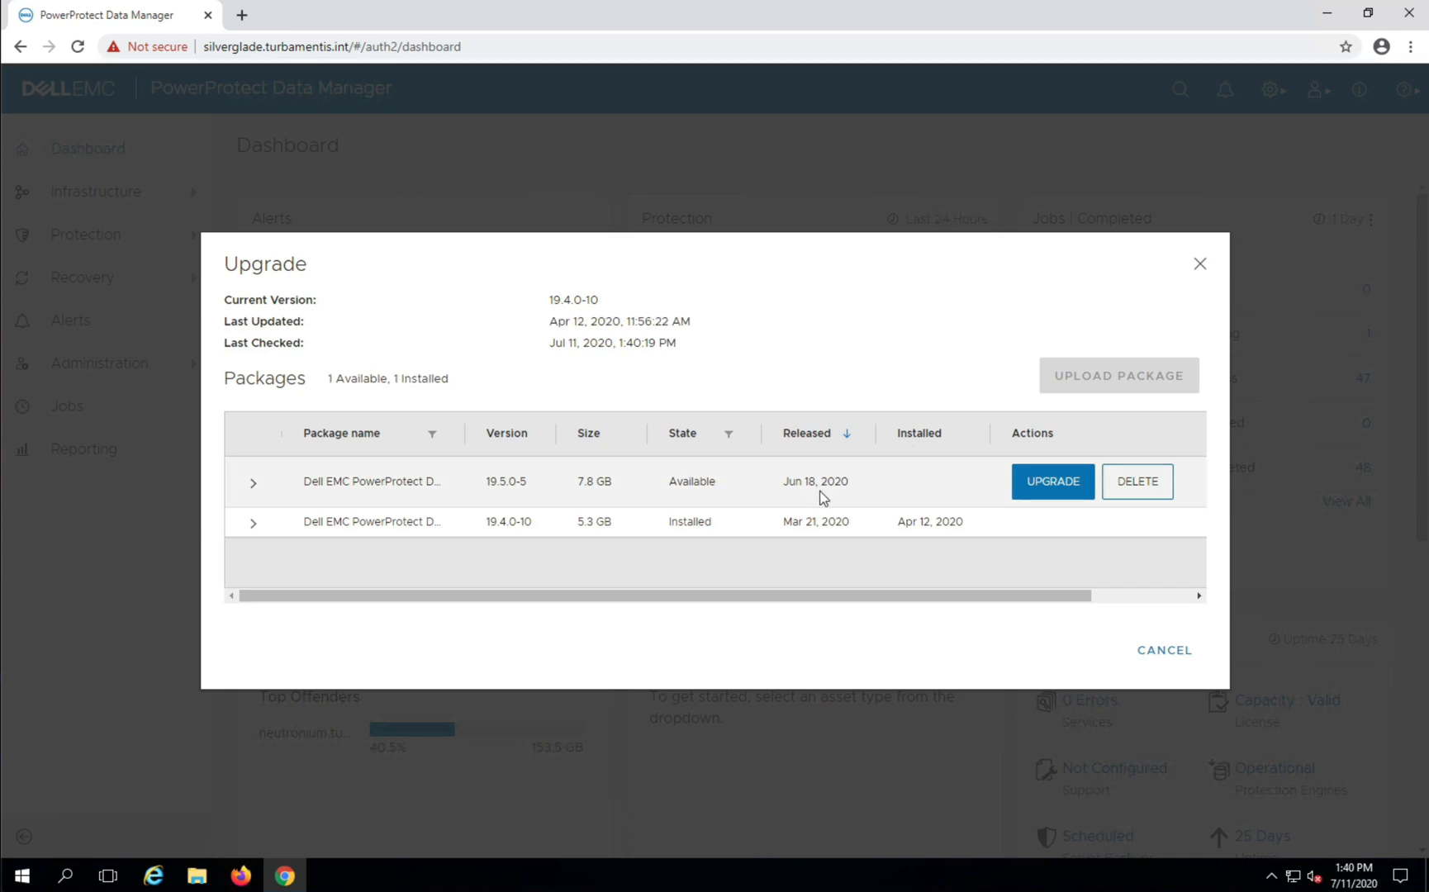
click(1051, 481)
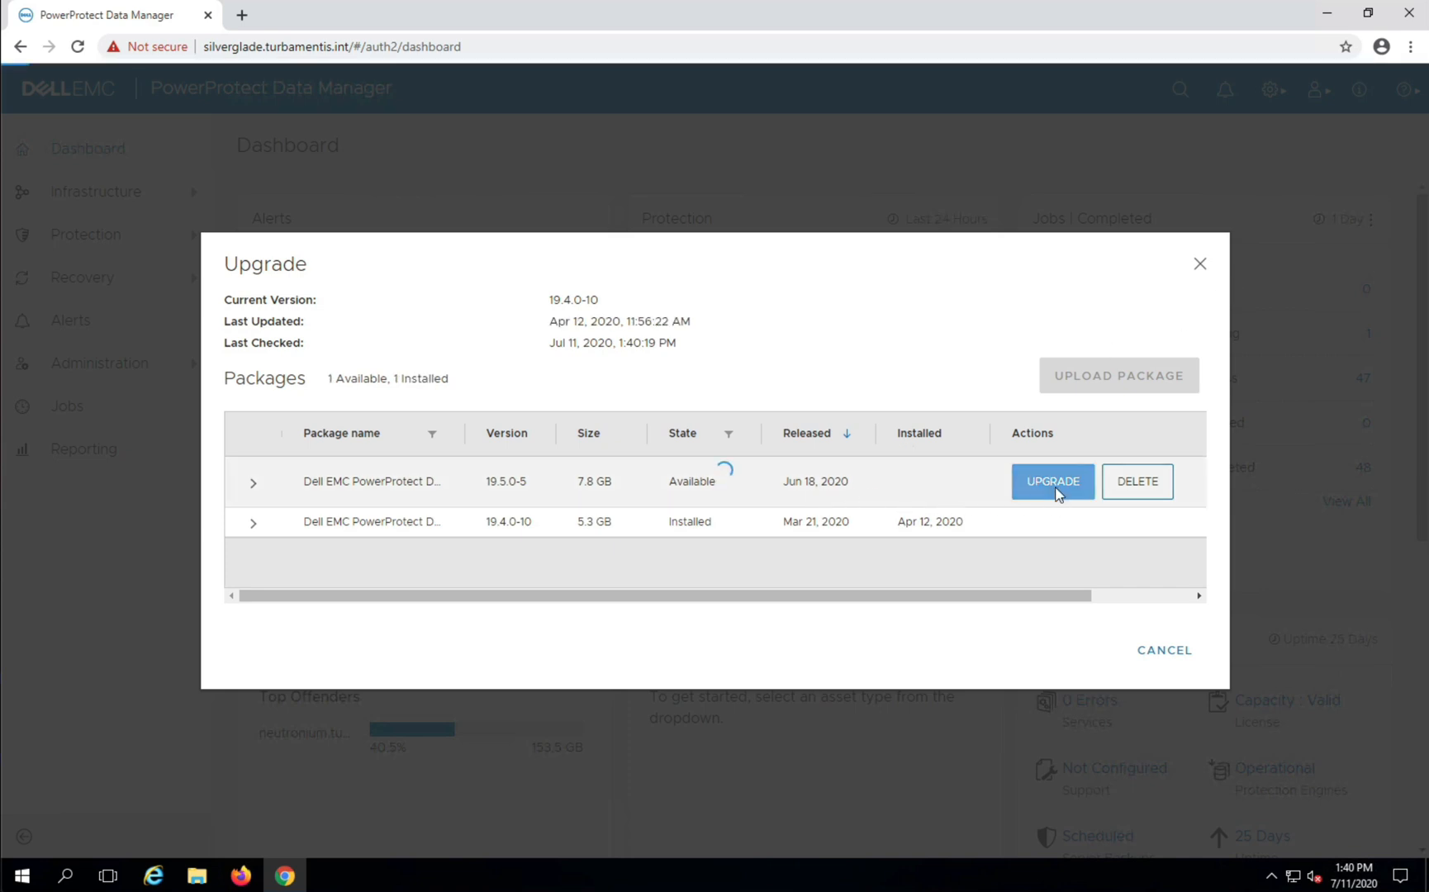
click(1051, 481)
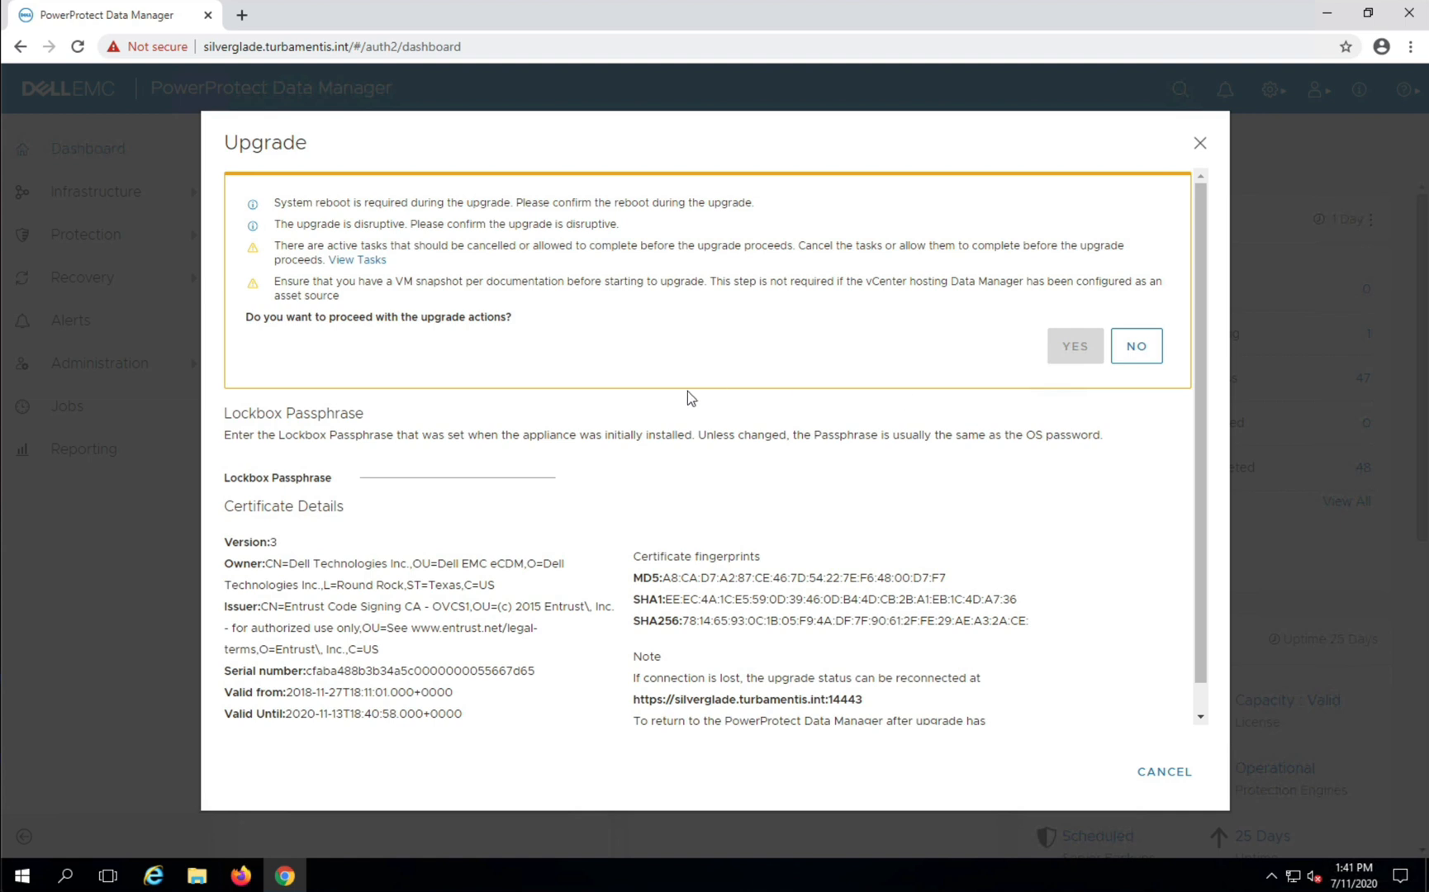
Enter the lockbox passphrase and confirm proceeding with the 19.5.0-5 upgrade.
click(456, 466)
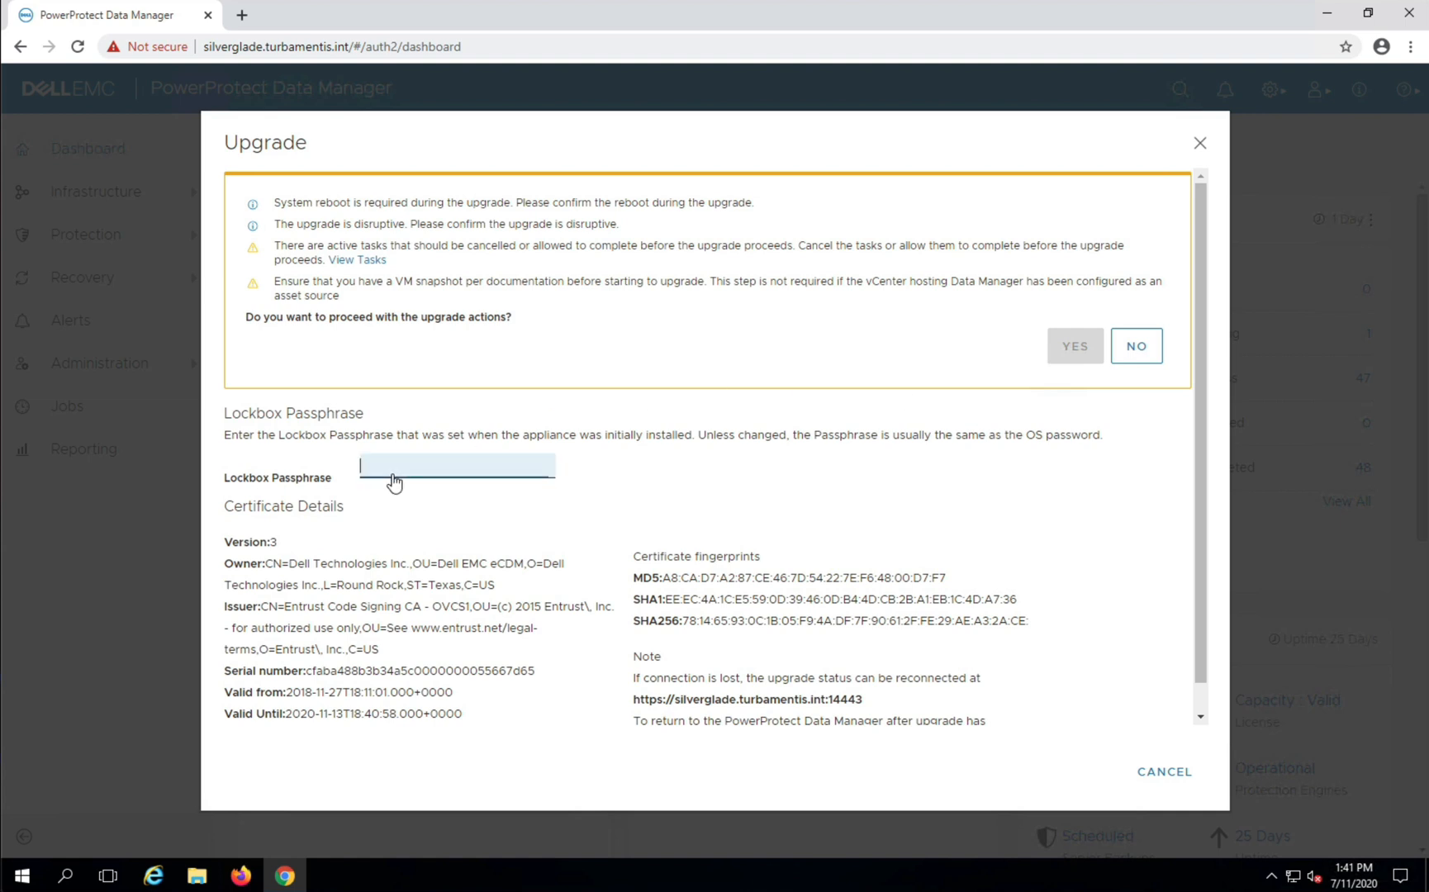
click(456, 466)
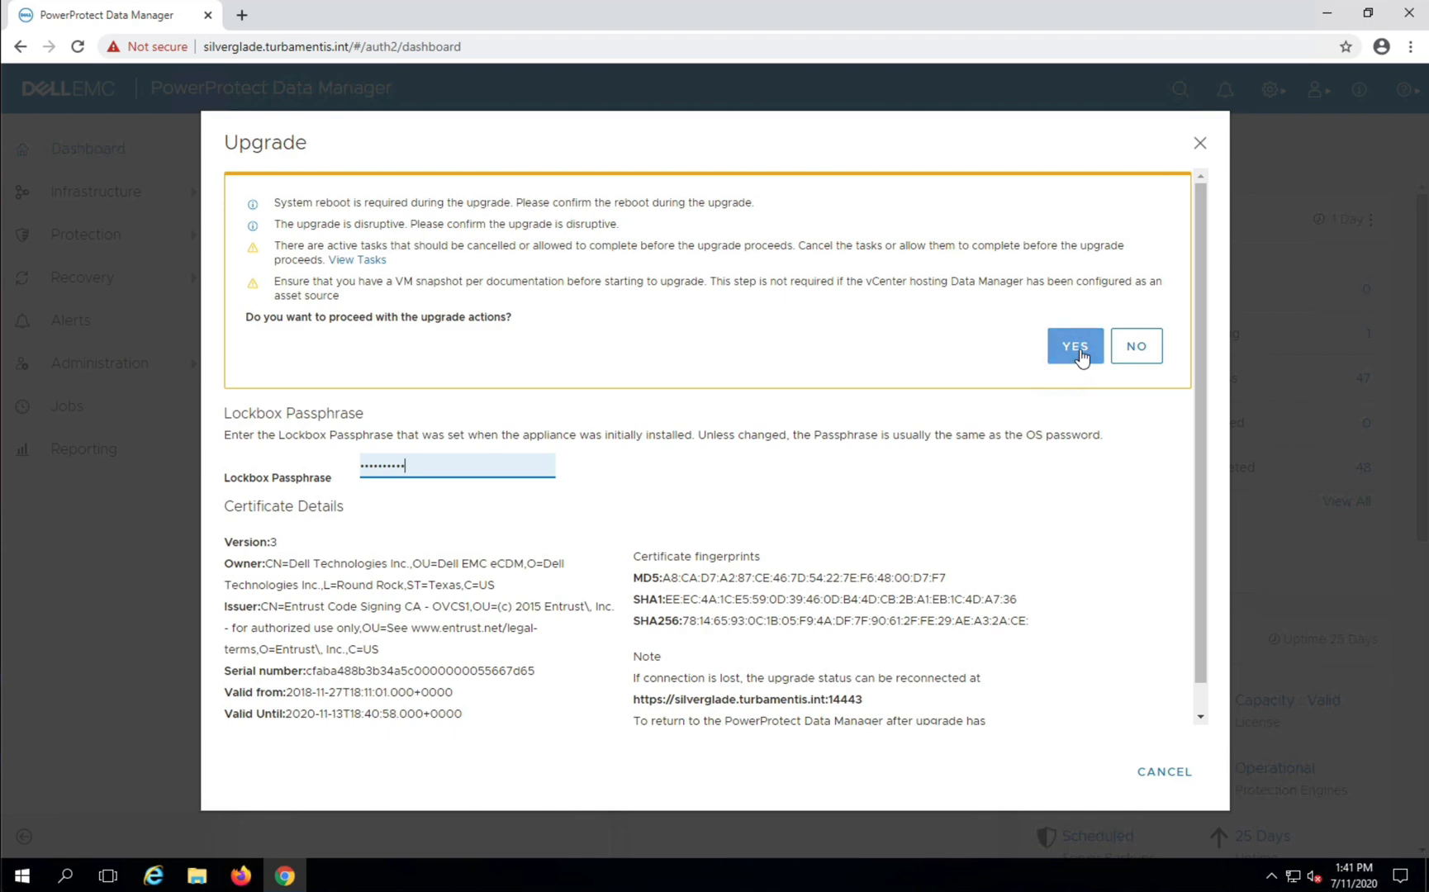
click(1075, 347)
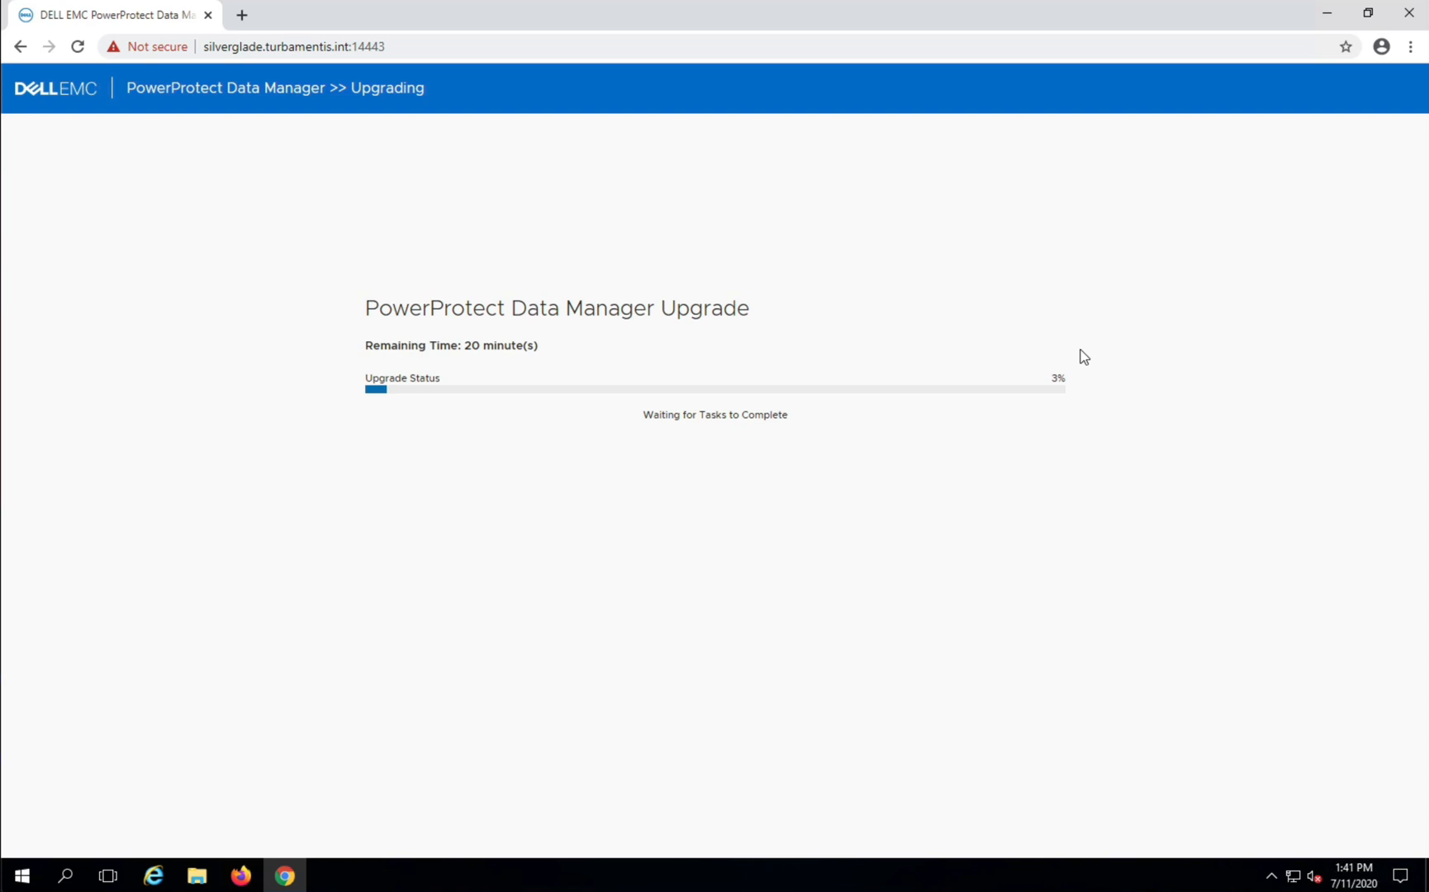
mouse_move(1120, 480)
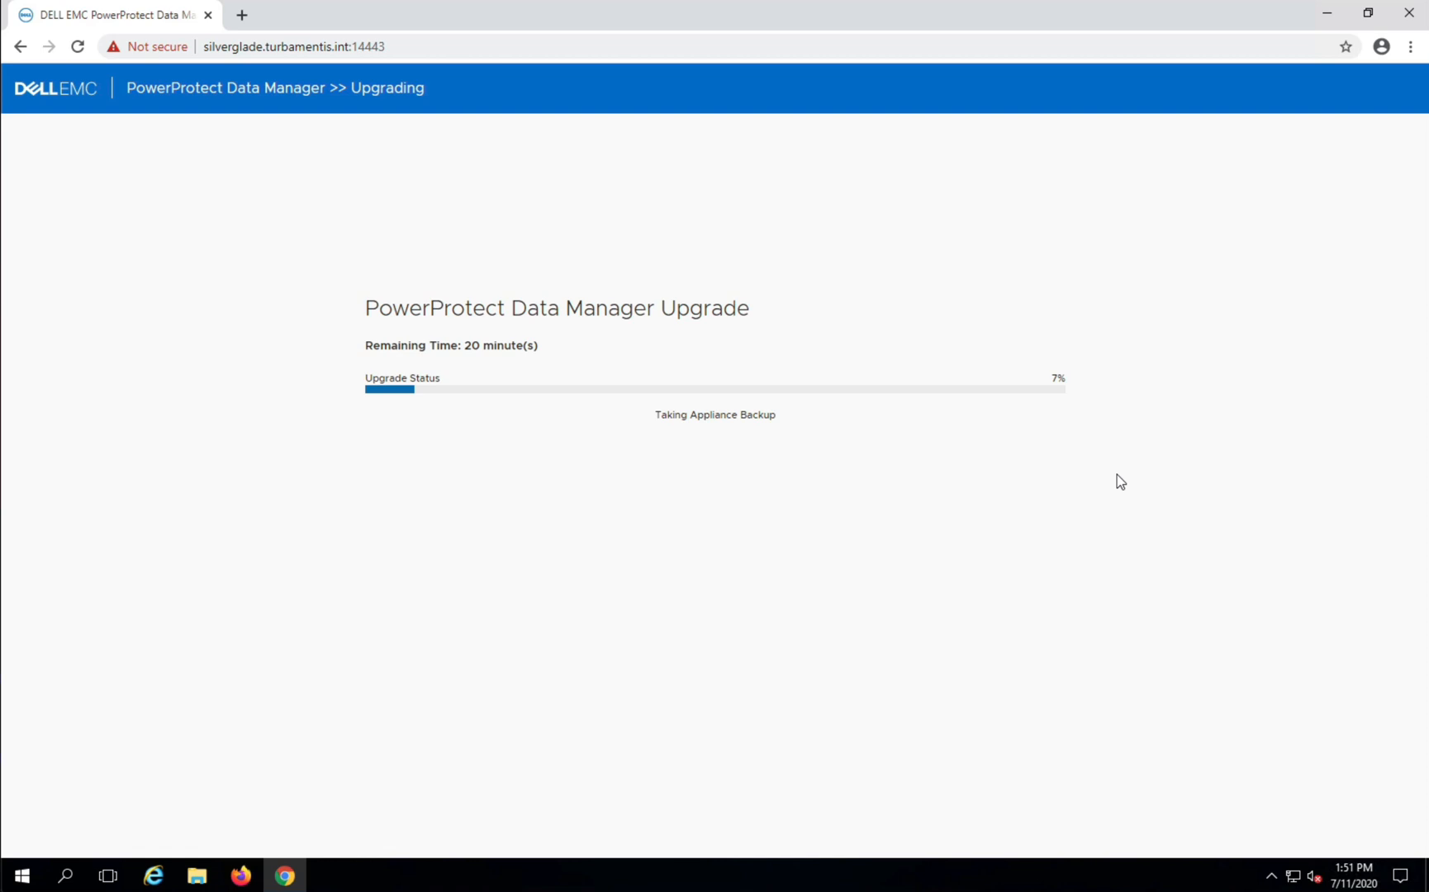
mouse_move(1117, 477)
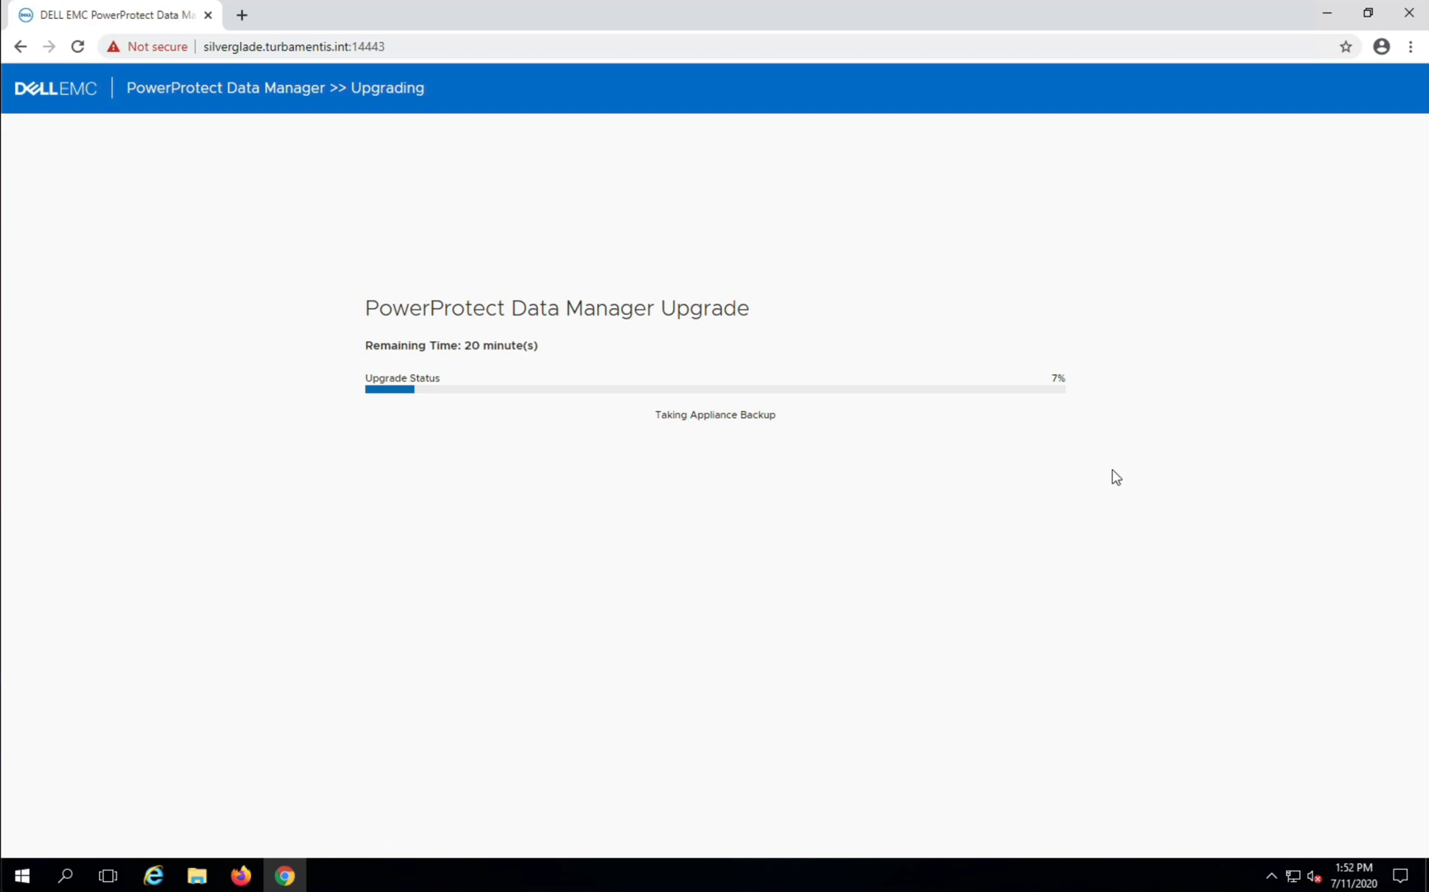